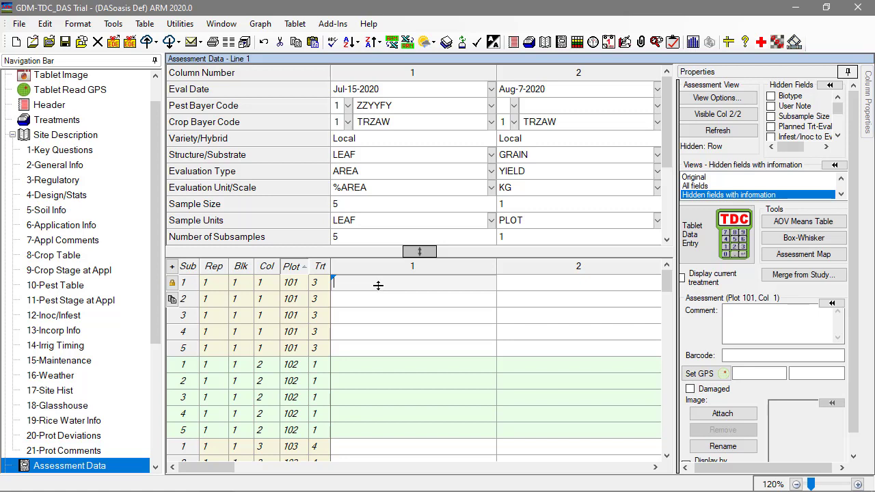
# - Open the Tablet menu to reach the Data Entry features
pyautogui.click(296, 23)
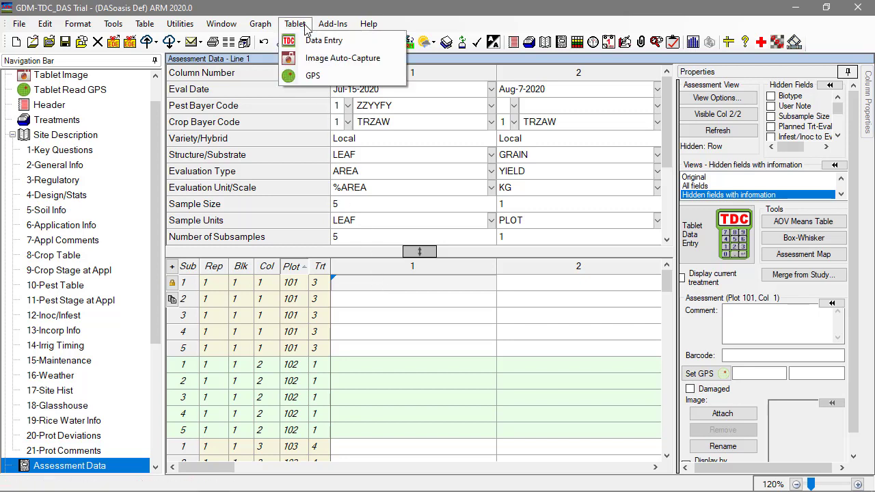
pyautogui.moveTo(342, 41)
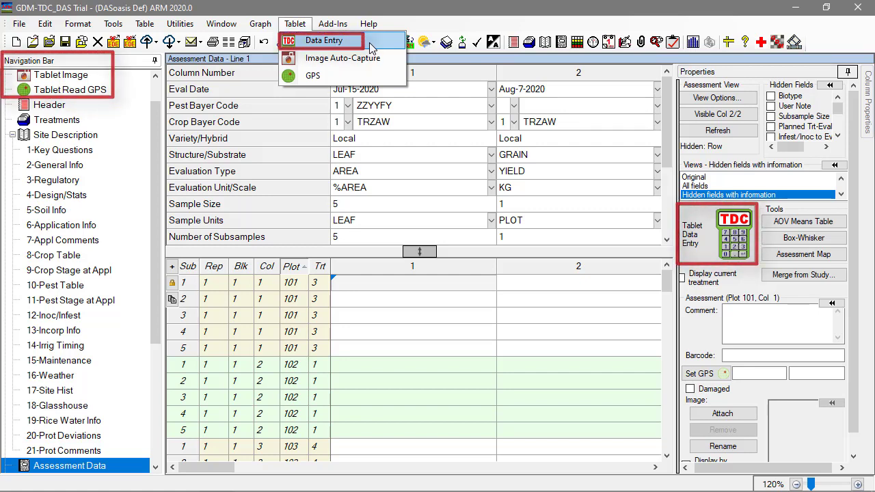
pyautogui.moveTo(411, 308)
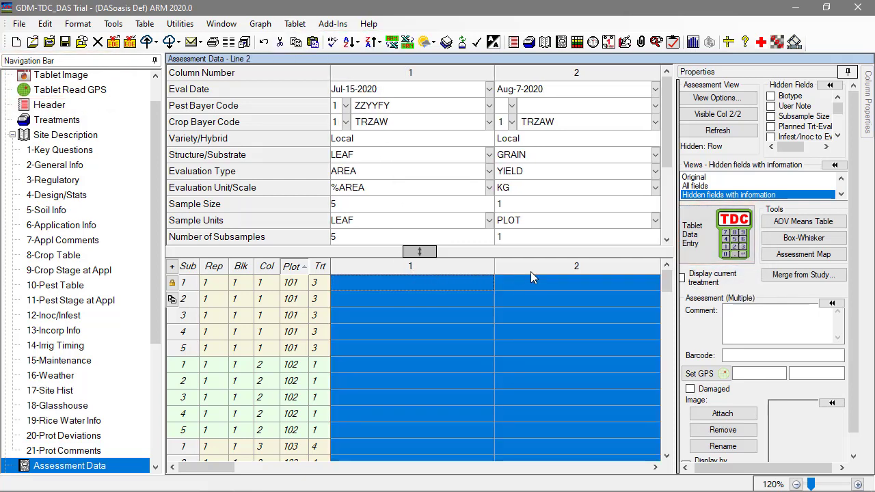
pyautogui.moveTo(704, 249)
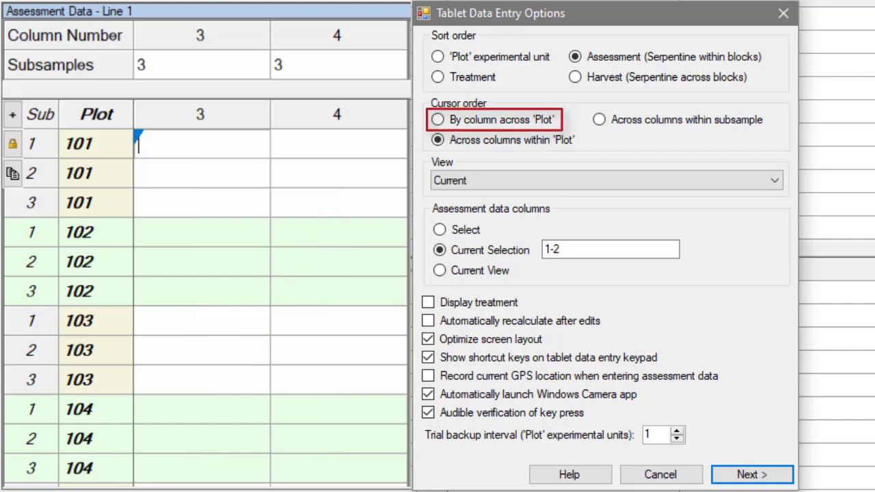
# - Review the Cursor order choices in the Tablet Data Entry Options dialog
pyautogui.click(438, 140)
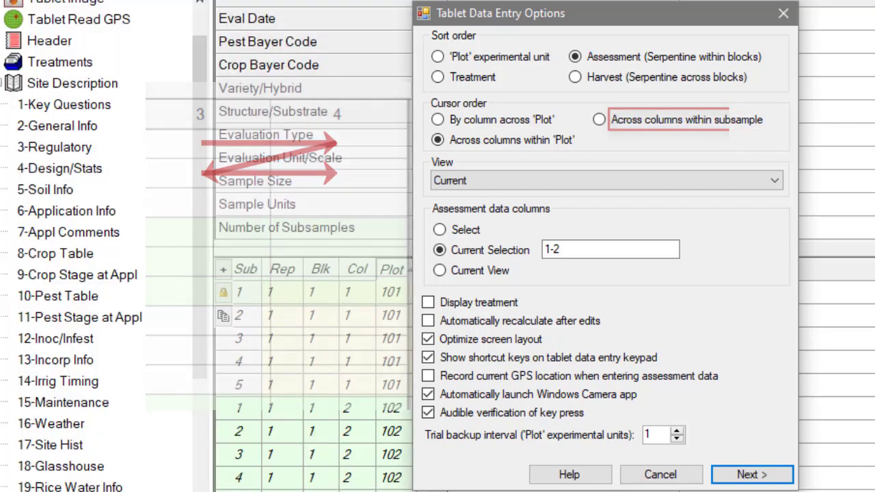
# - Keep Current Selection 1-2 and advance to the Image Options page
pyautogui.click(774, 180)
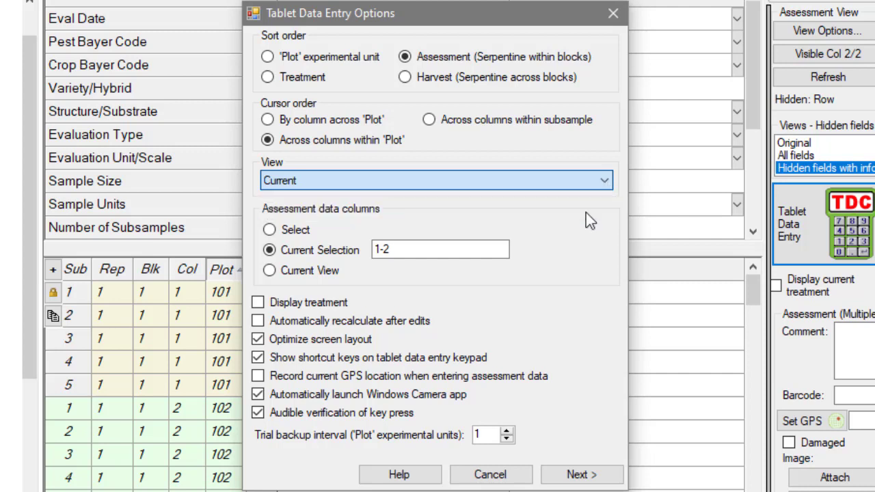
pyautogui.click(435, 181)
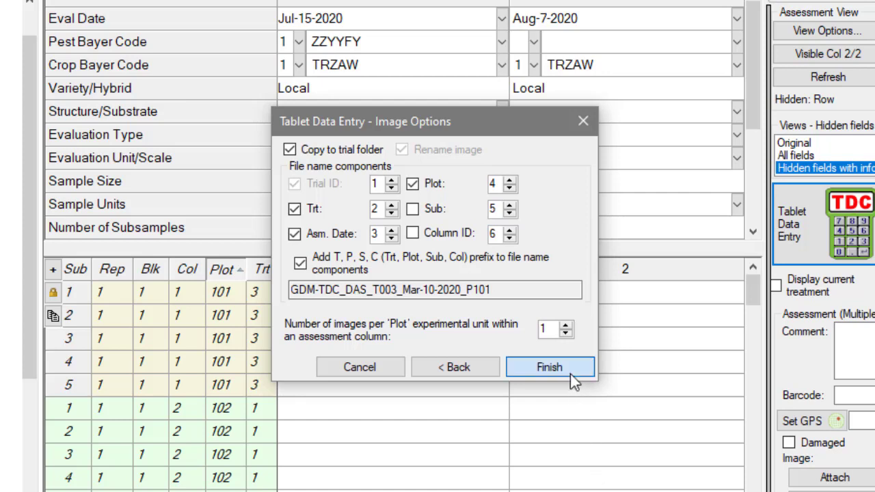
# - Finish the Image Options setup to start tablet data entry with the keypad
pyautogui.click(550, 366)
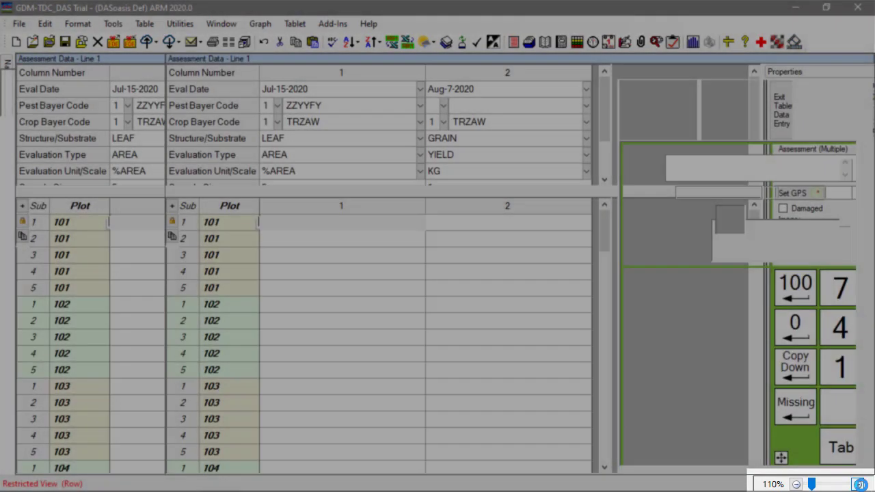
# - Enter 20 on the keypad for plot 101 subsample 1, column 1, and commit it
pyautogui.click(828, 484)
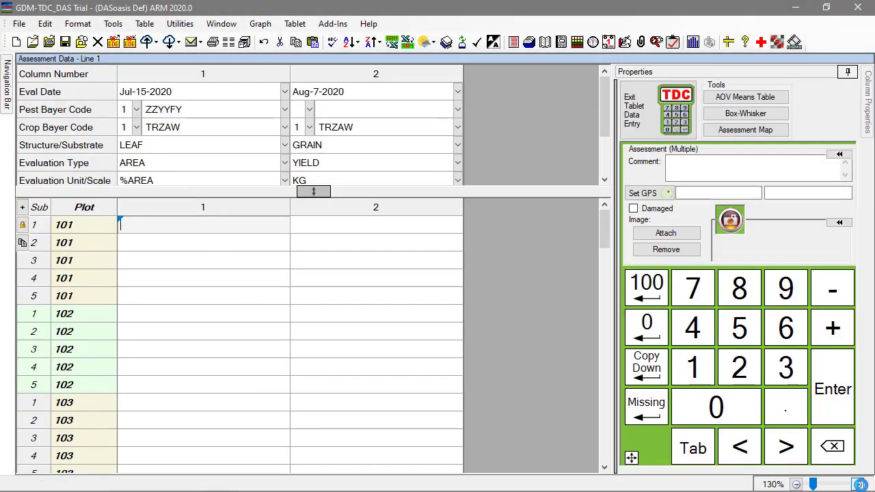
pyautogui.moveTo(595, 345)
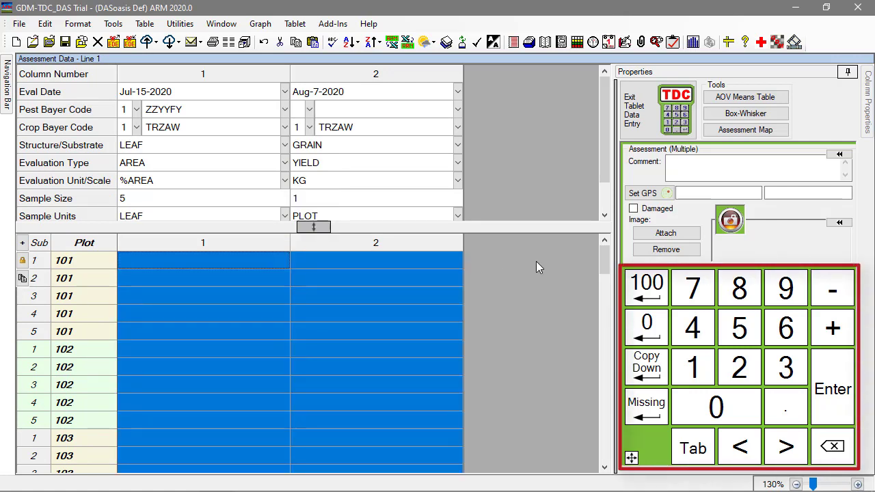
pyautogui.click(203, 260)
pyautogui.write('20')
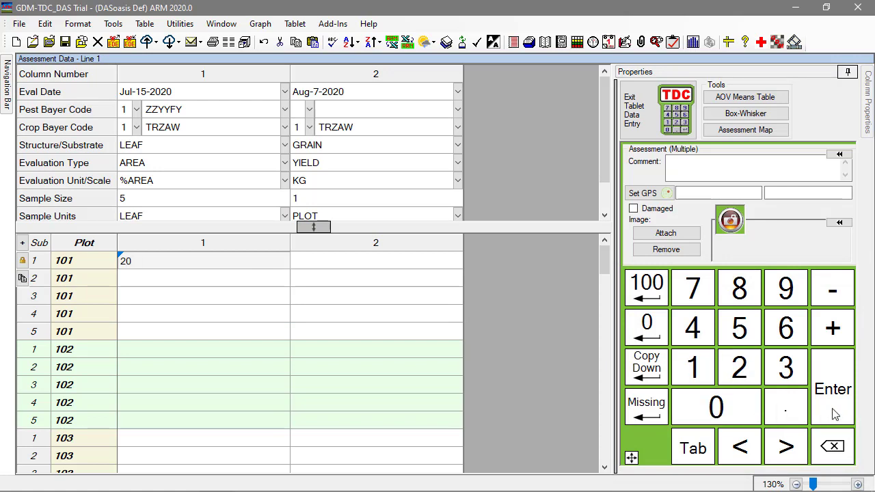
pyautogui.click(833, 389)
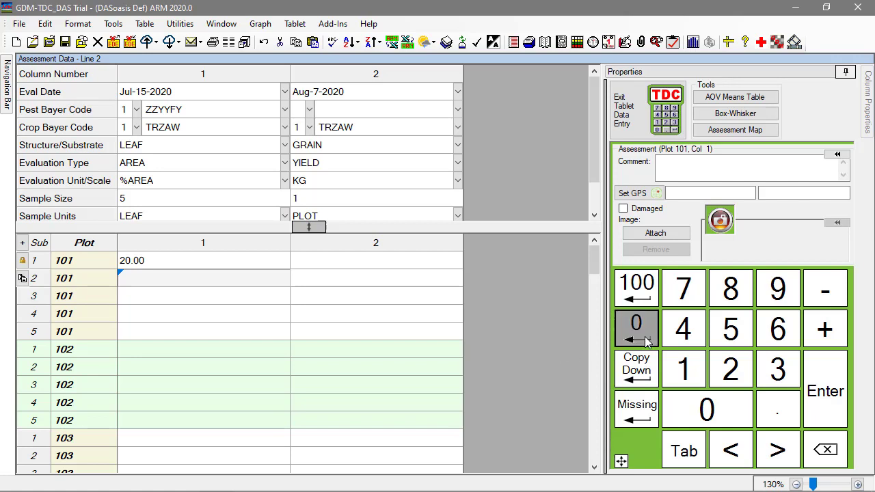
# - Record 0 for plot 101 subsamples 2 and 3 with the 0-Enter key
pyautogui.click(634, 323)
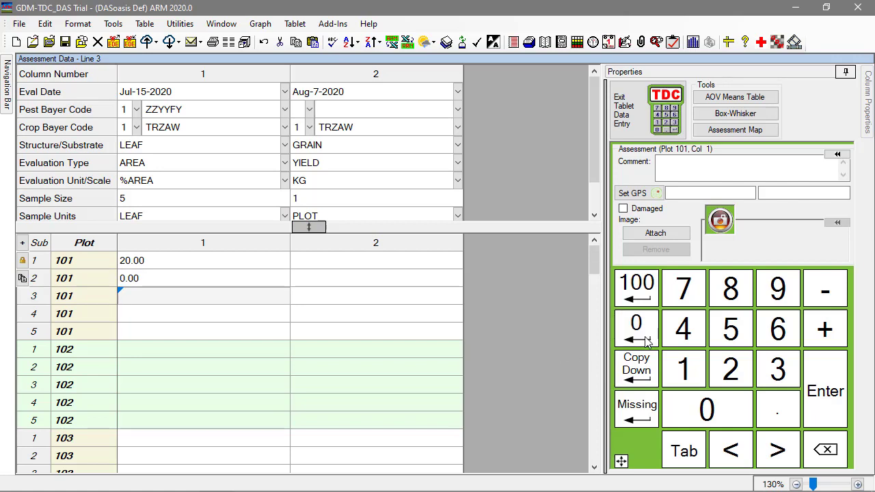
pyautogui.moveTo(637, 370)
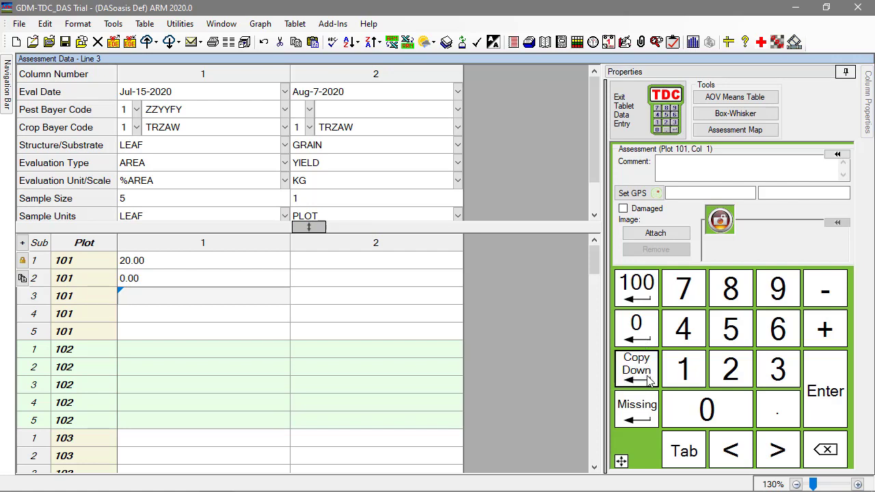
pyautogui.click(636, 364)
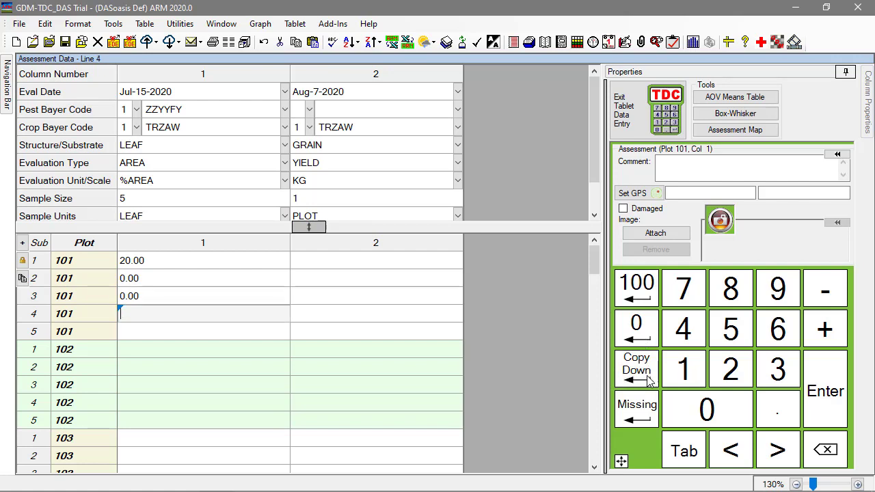
pyautogui.moveTo(648, 403)
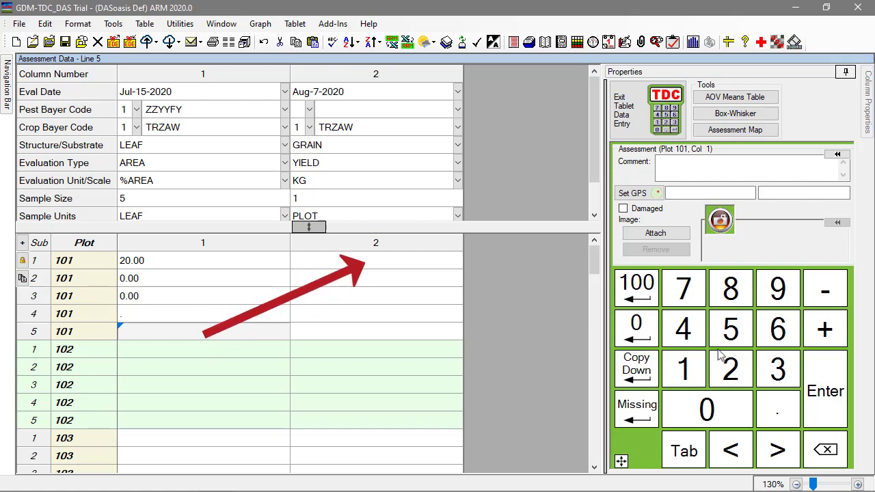
# - Move to assessment column 2 and key in 13 for plot 101
pyautogui.click(730, 328)
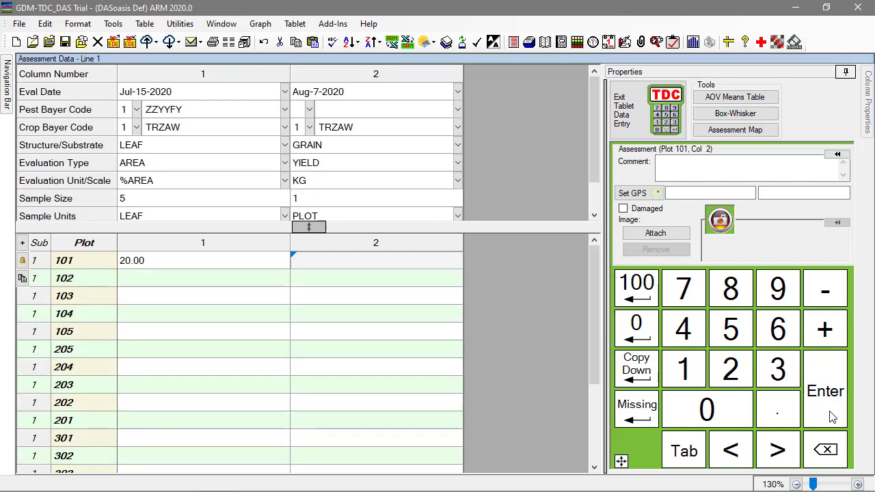
pyautogui.click(683, 370)
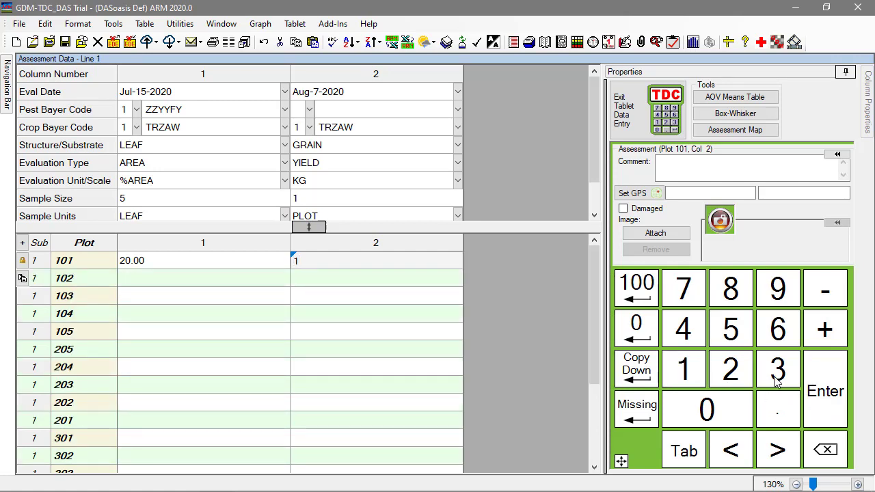
pyautogui.click(777, 369)
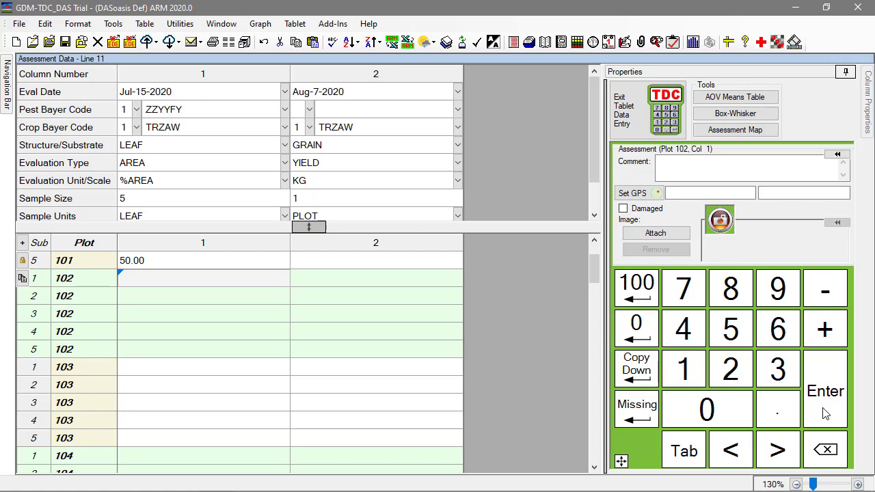
pyautogui.moveTo(686, 382)
pyautogui.write('10')
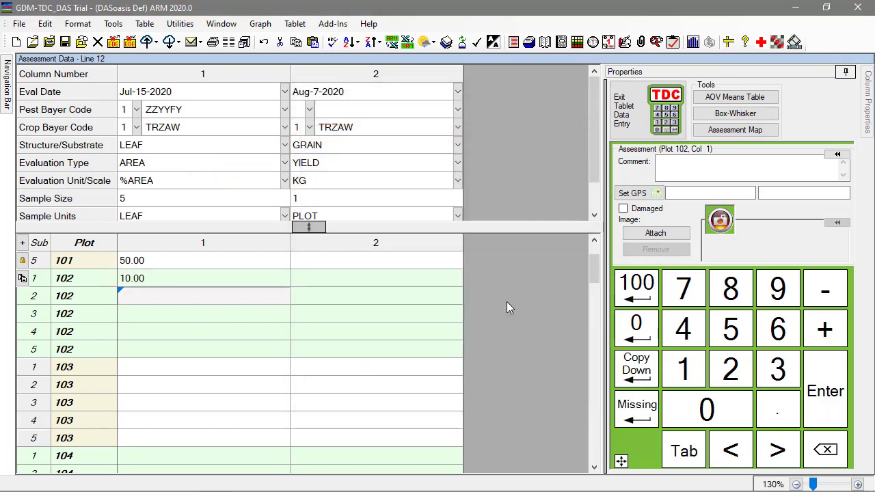
pyautogui.moveTo(574, 317)
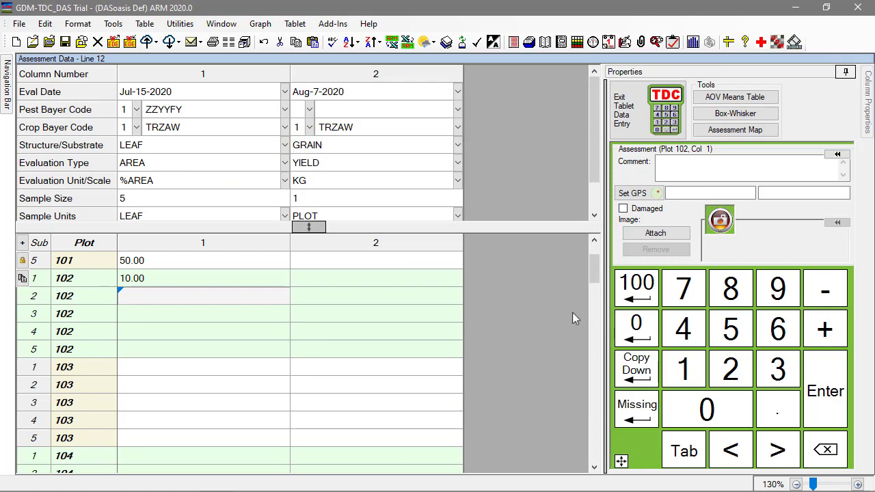
# - Commit the zero rating for plot 102 subsample 3, then key 9 for plot 105 column 2
pyautogui.click(731, 328)
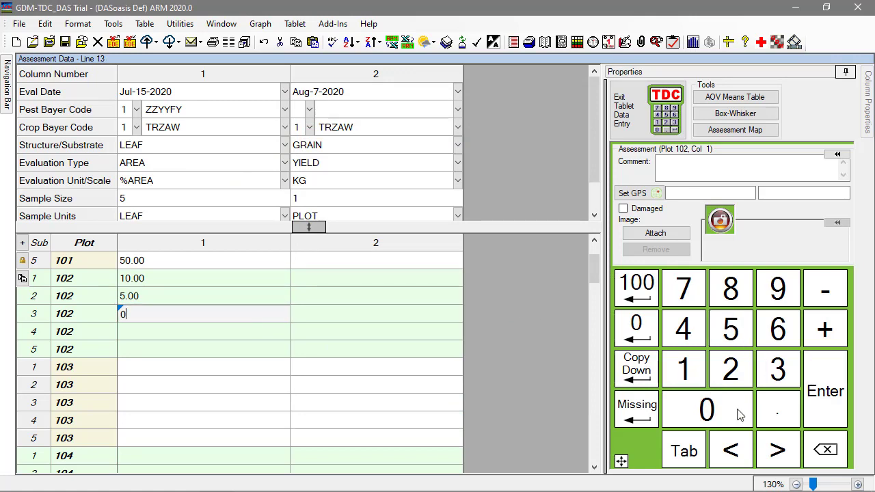
pyautogui.click(826, 391)
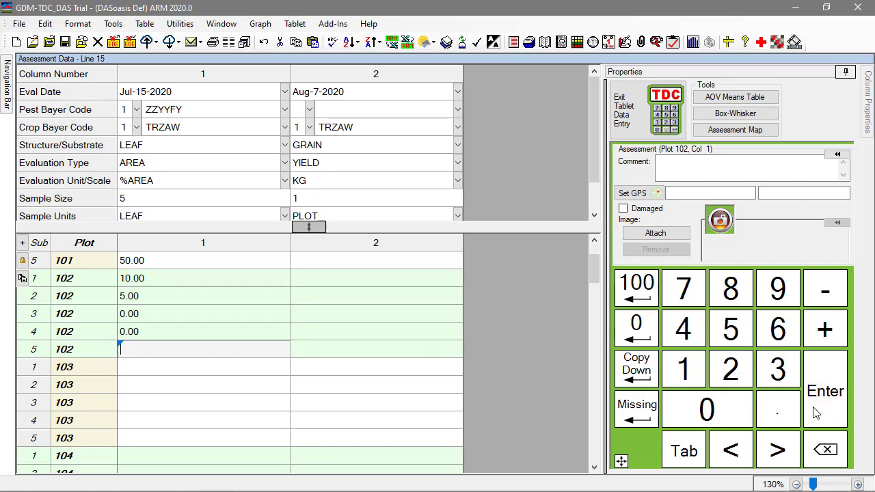
pyautogui.moveTo(796, 416)
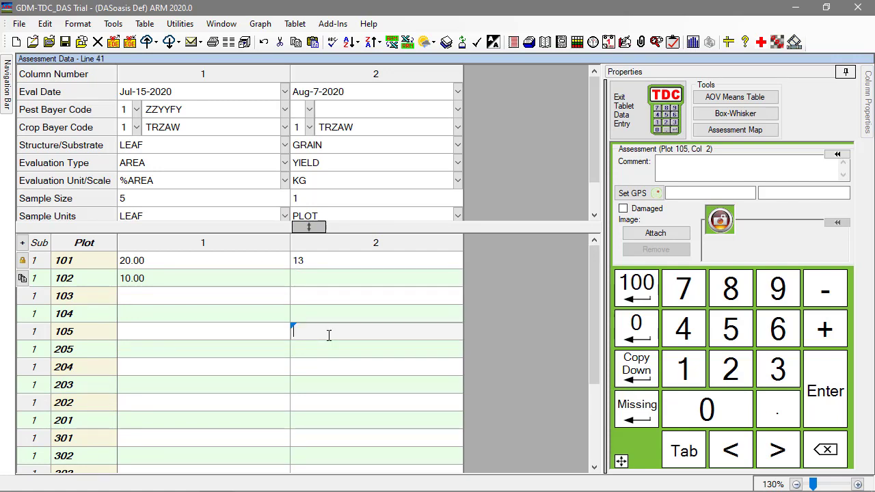
pyautogui.click(777, 287)
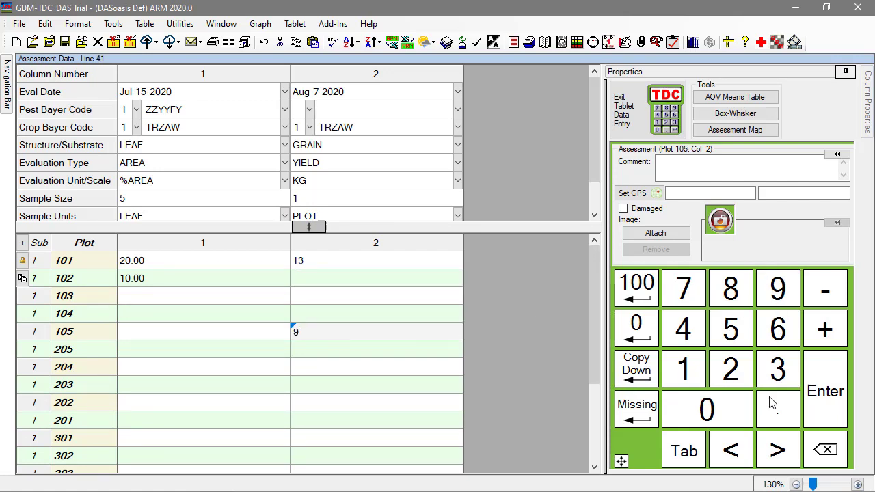